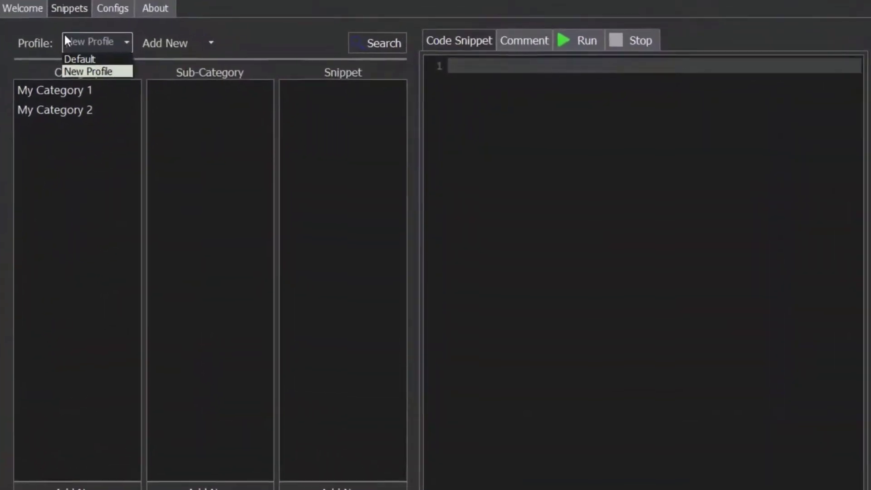
Switch to the Default profile and run the Python Hello World example
left_click(80, 59)
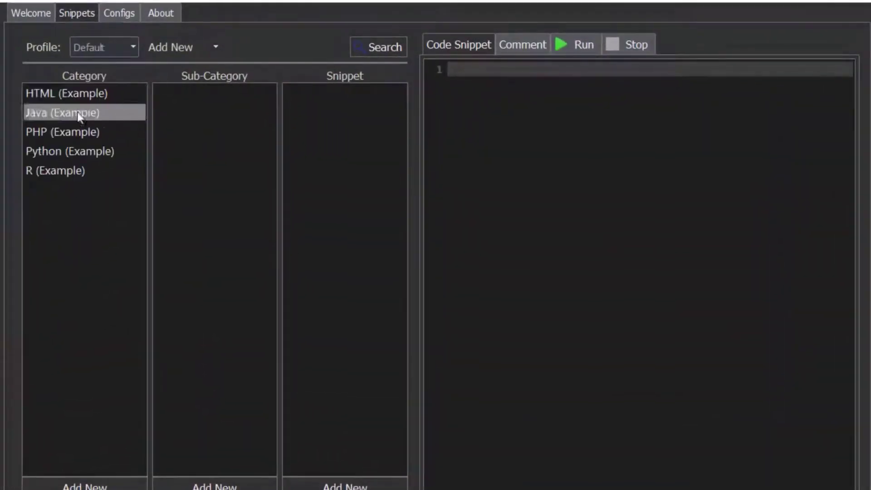
left_click(70, 151)
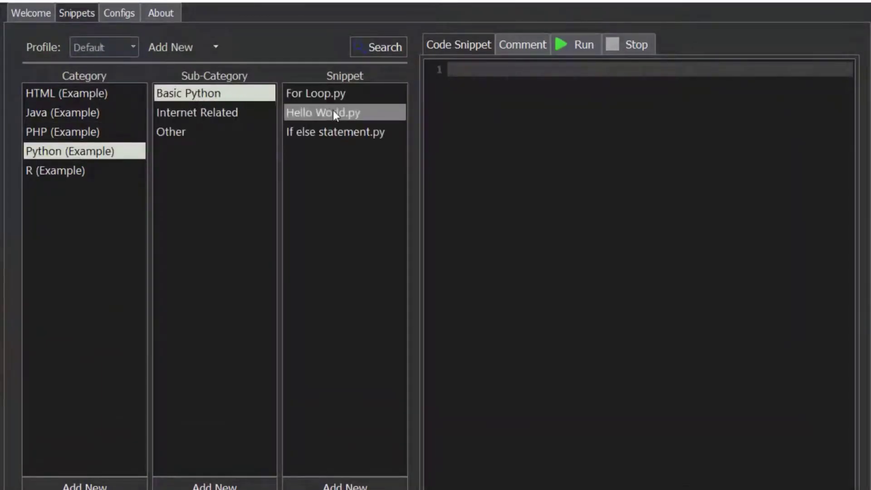
left_click(322, 112)
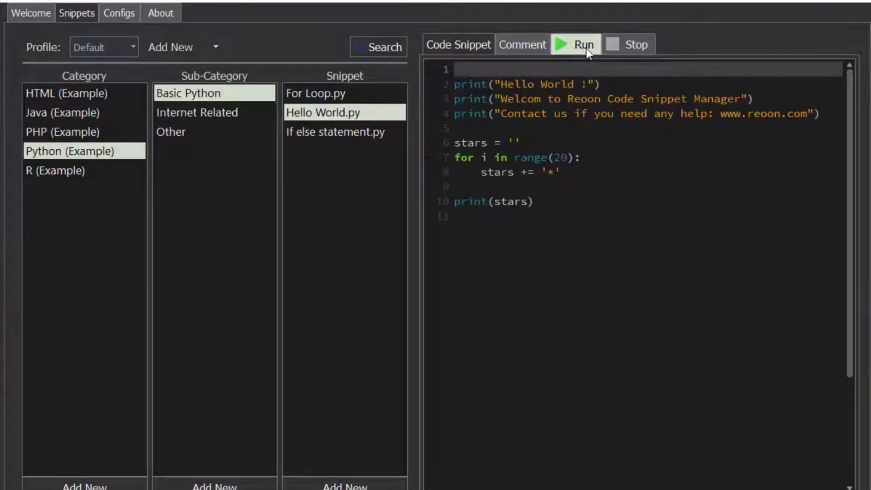
left_click(578, 45)
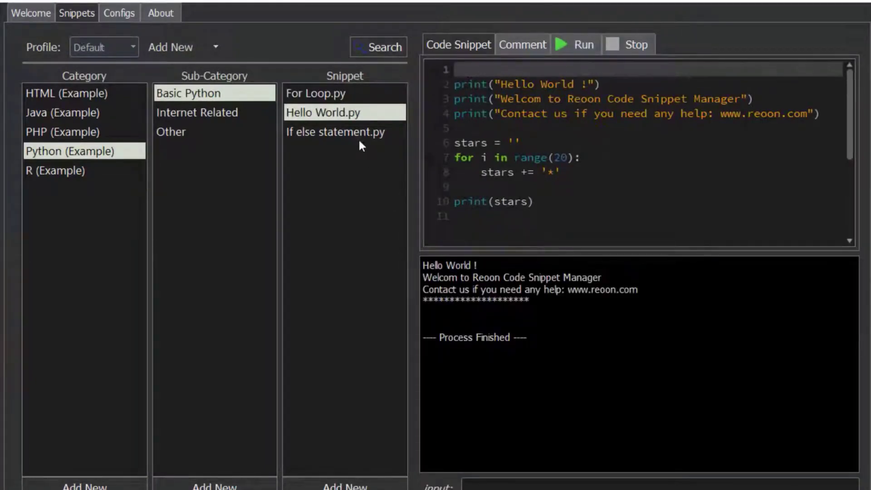
Run the Python For Loop and If else statement examples
left_click(331, 132)
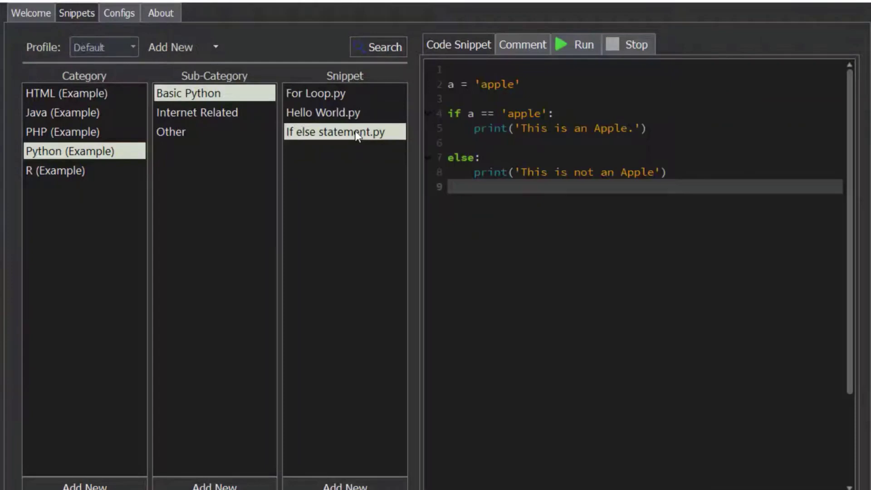
left_click(316, 93)
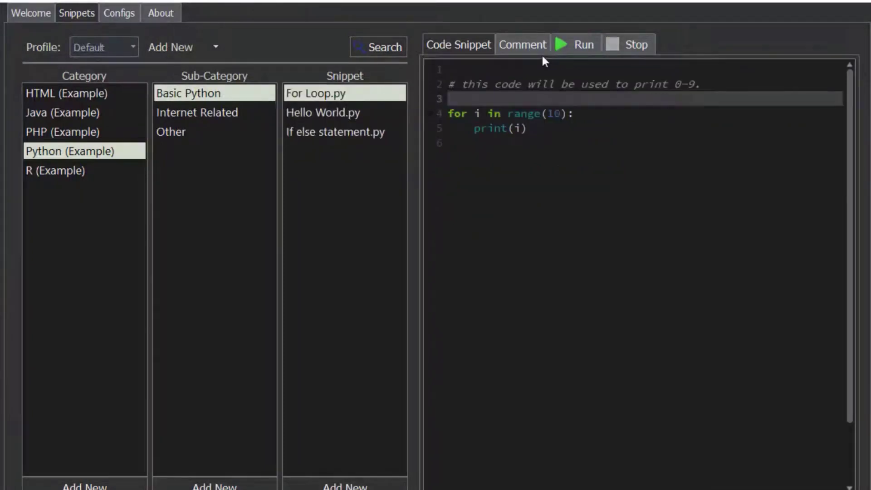
left_click(582, 44)
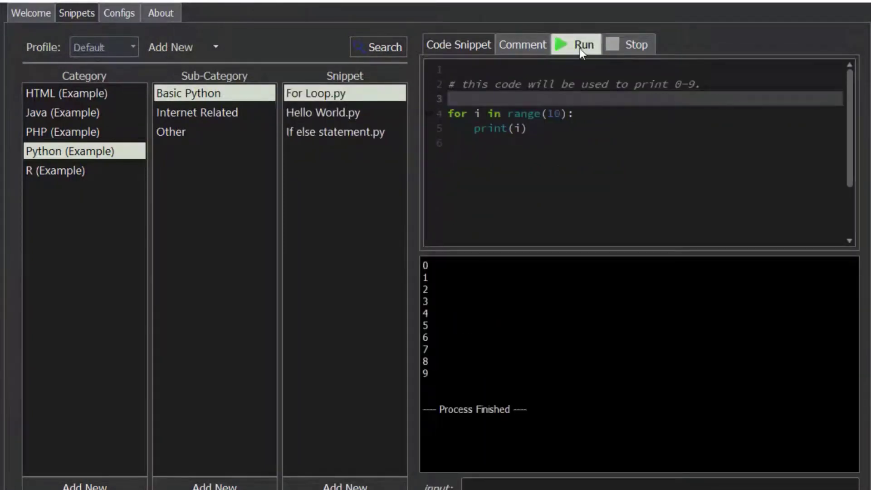
left_click(336, 132)
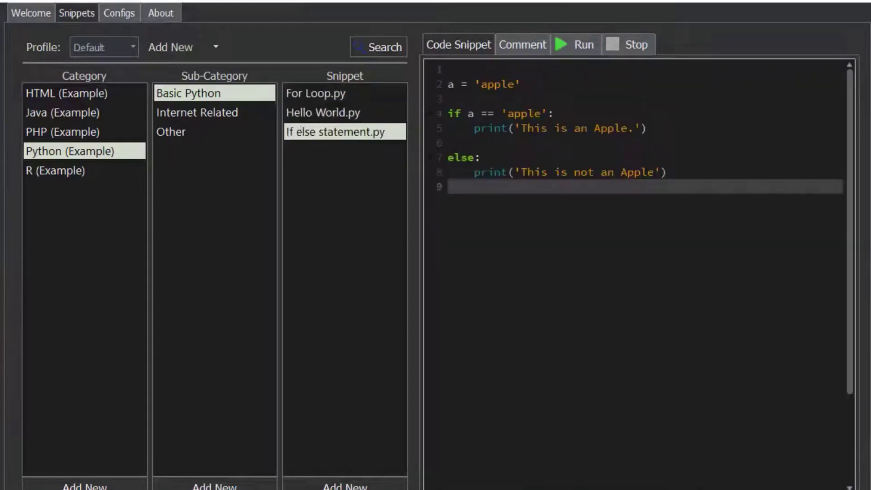
left_click(575, 45)
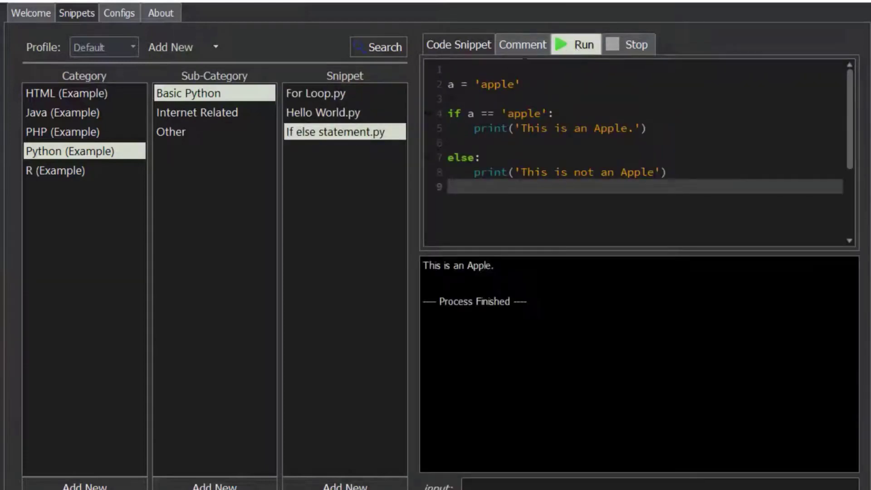
left_click(198, 112)
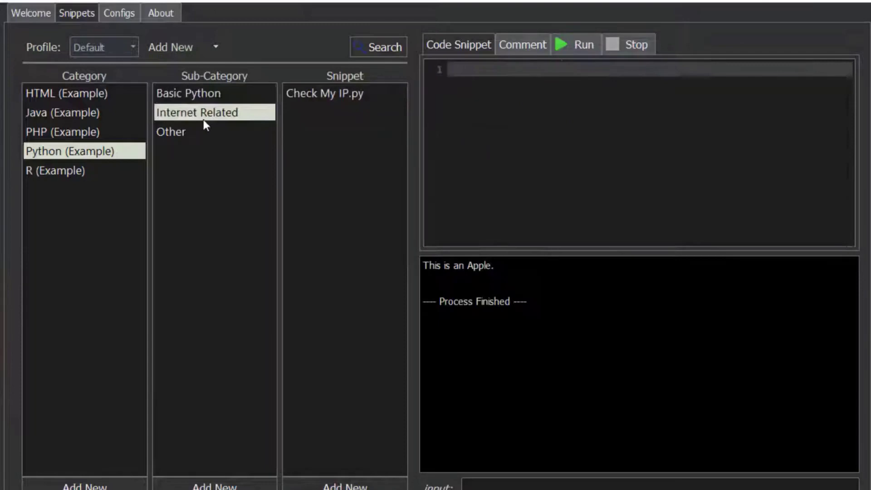
Run Check My IP.py to print the public IP address, then return to Basic Python
left_click(344, 94)
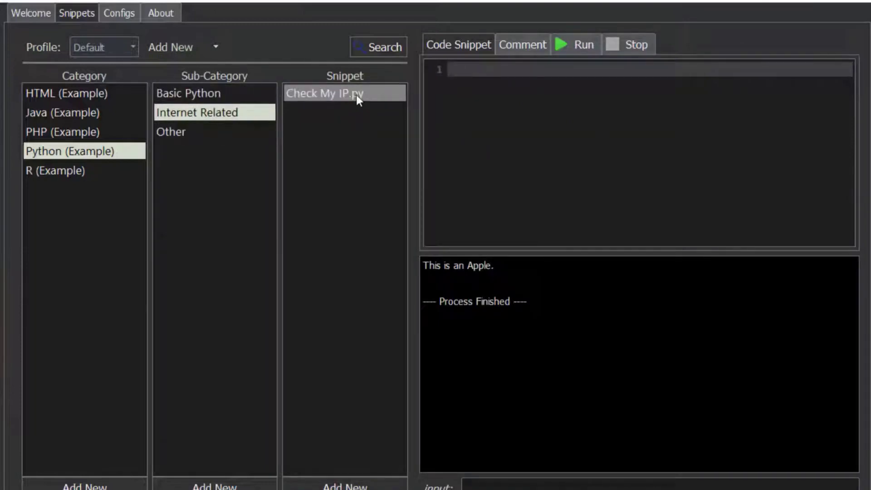
left_click(343, 92)
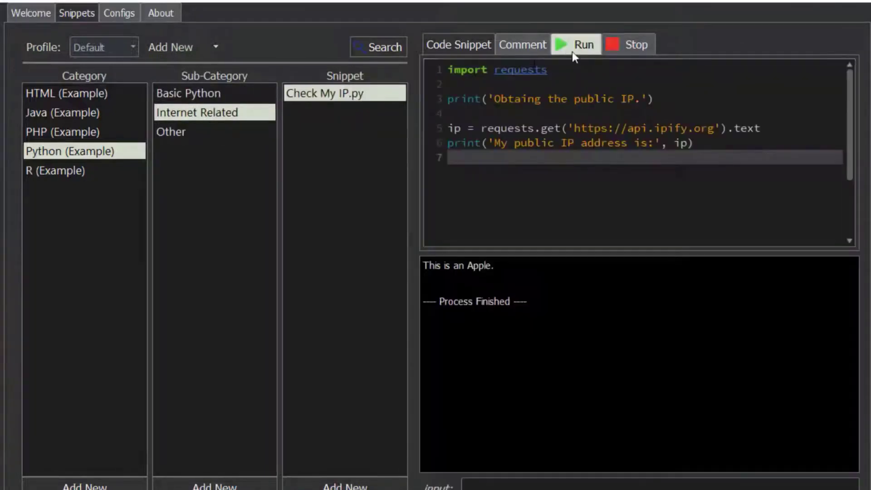
left_click(575, 45)
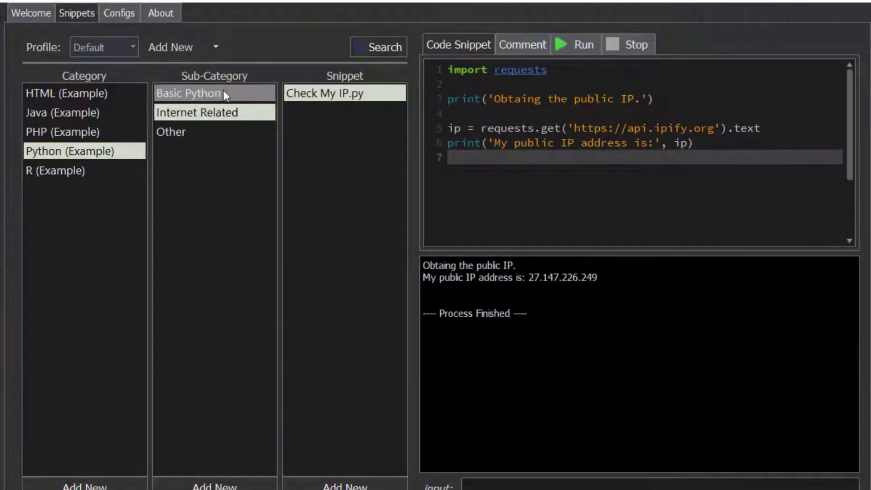
left_click(323, 112)
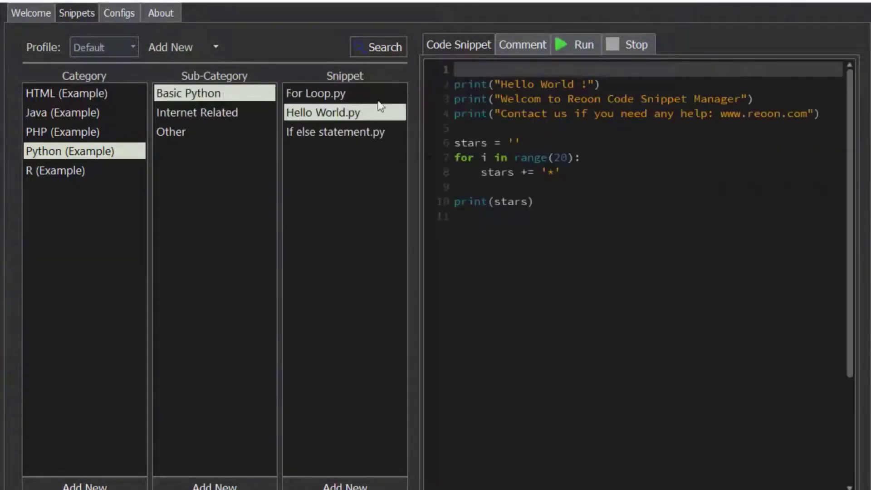
Add the comment line 'you can write anything here.' to Hello World.py
left_click(521, 44)
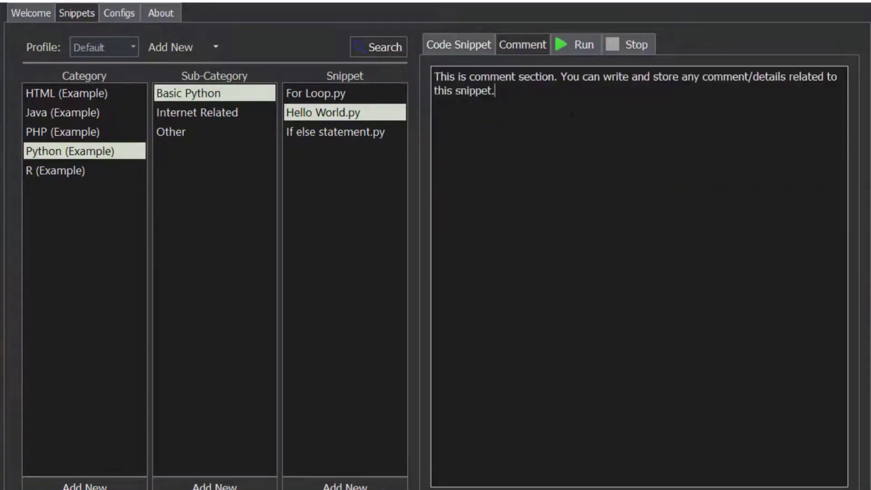
type("y")
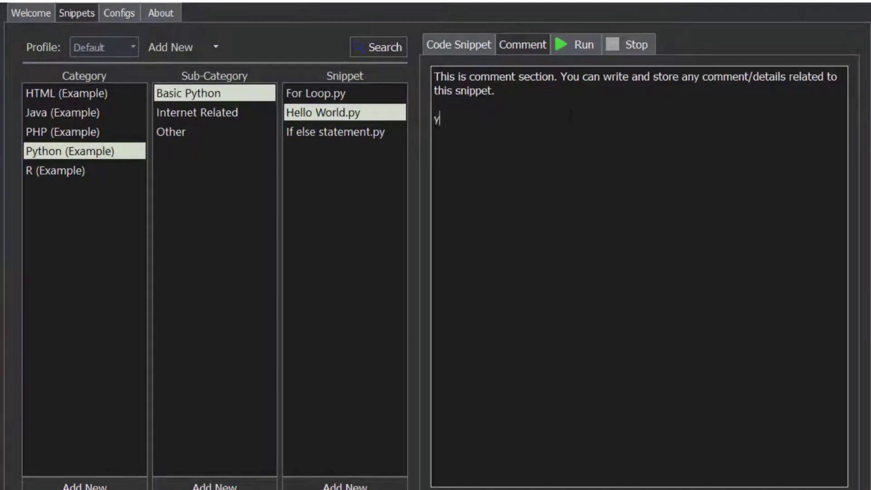
type("ou can")
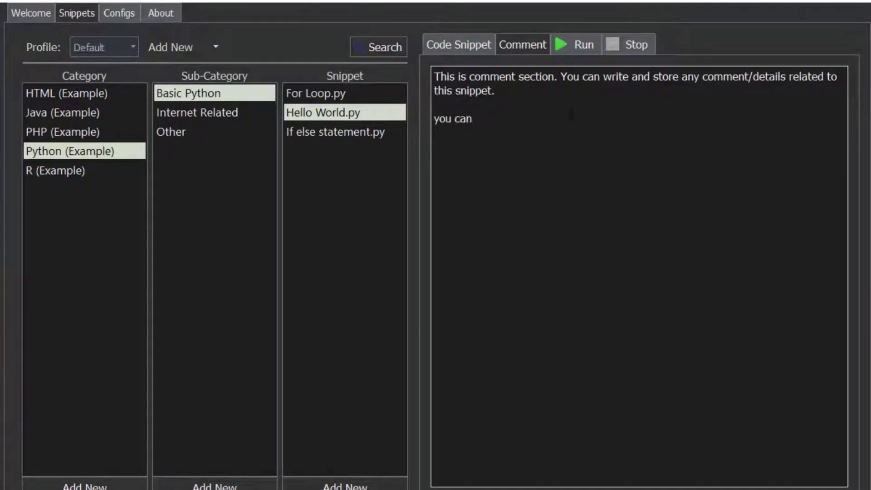
type("write a")
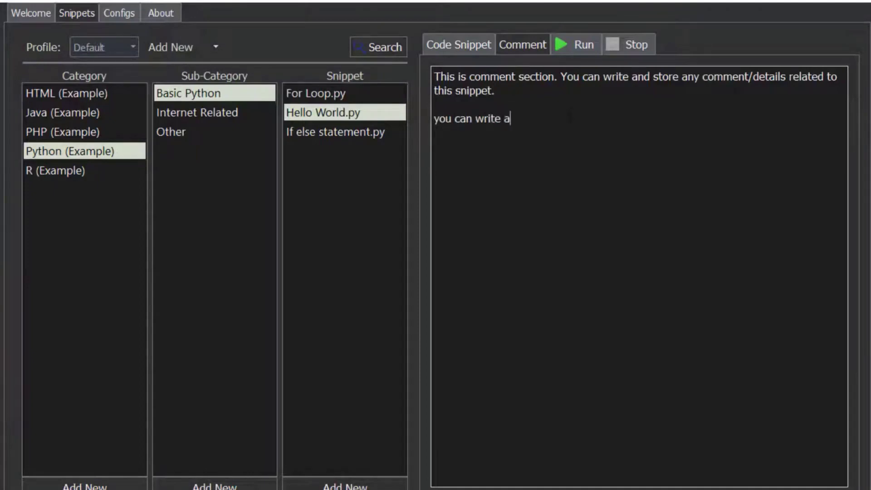
type("nything h")
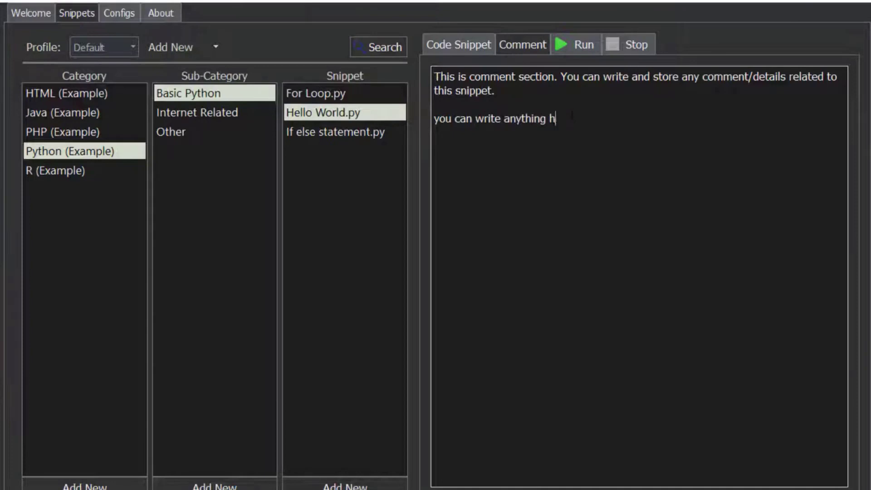
type("ere.")
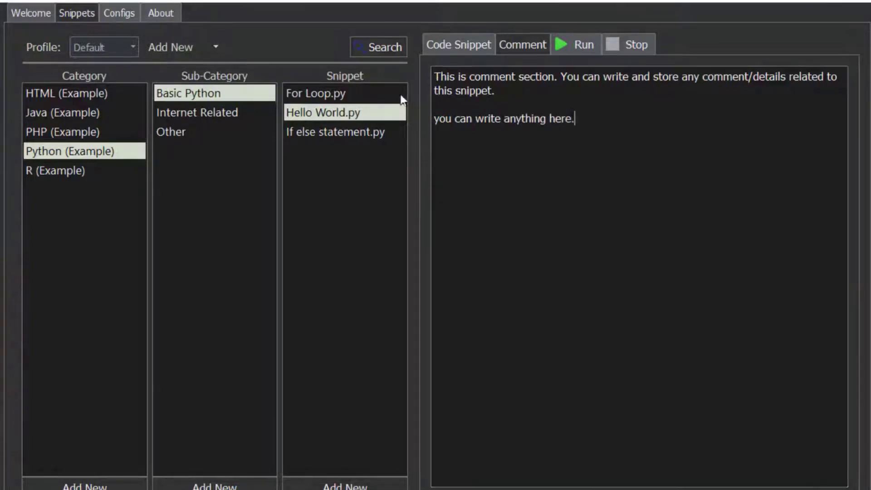
left_click(316, 92)
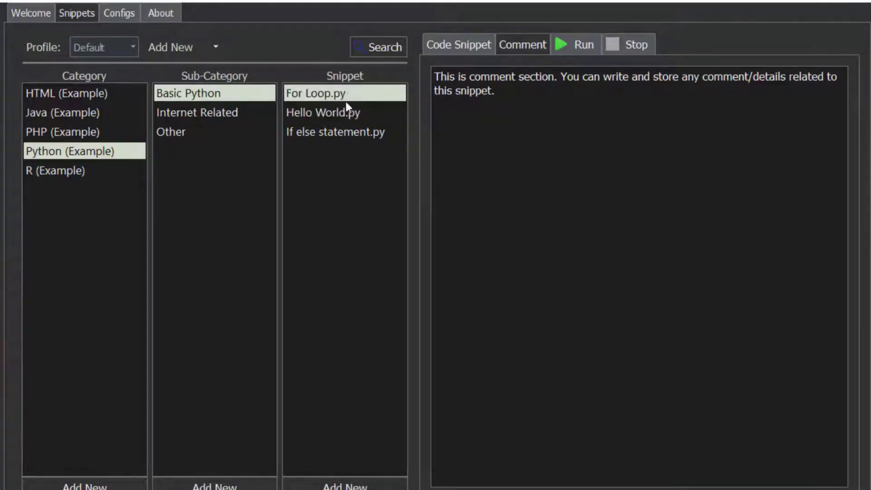
left_click(324, 112)
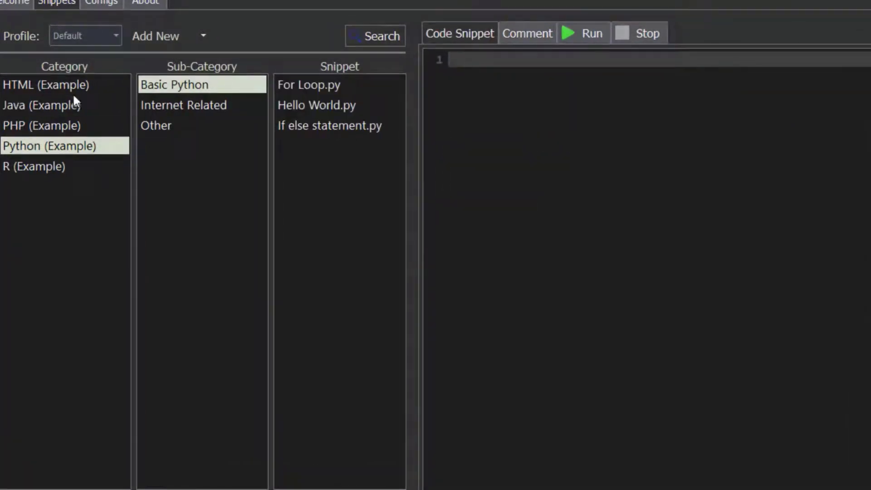
Open the Basic HTML examples and run Basic Headers.html
left_click(46, 84)
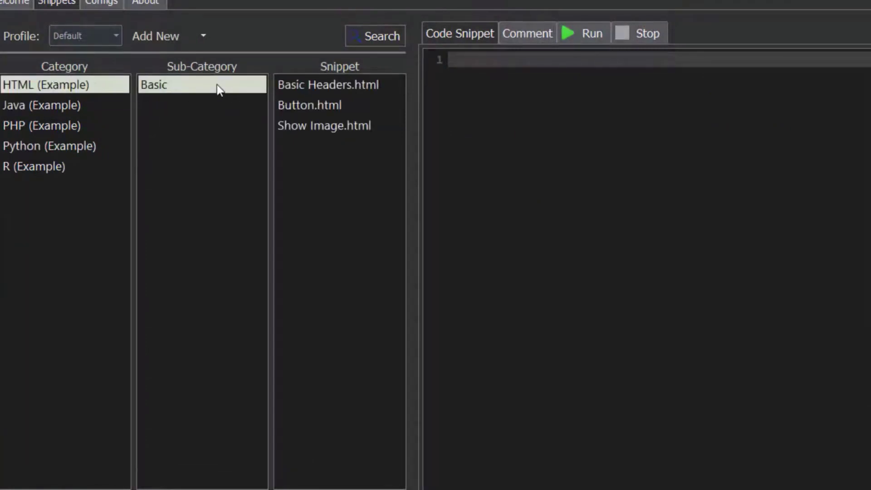
left_click(327, 84)
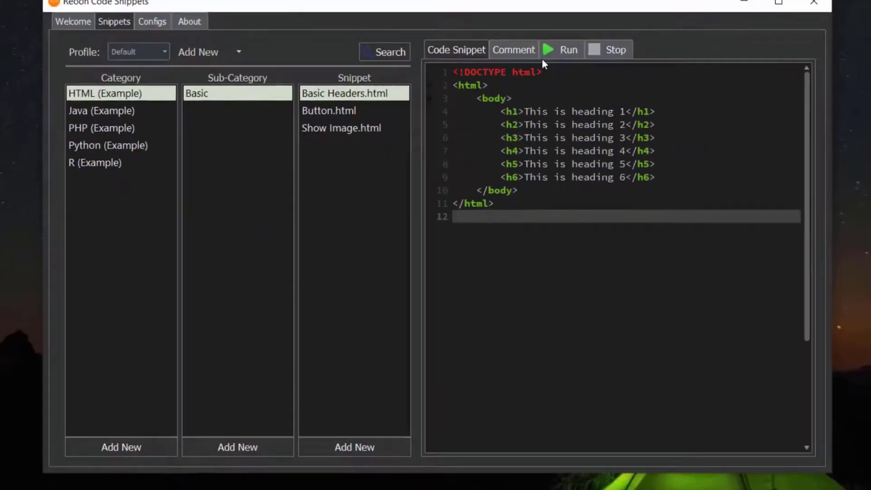
left_click(561, 49)
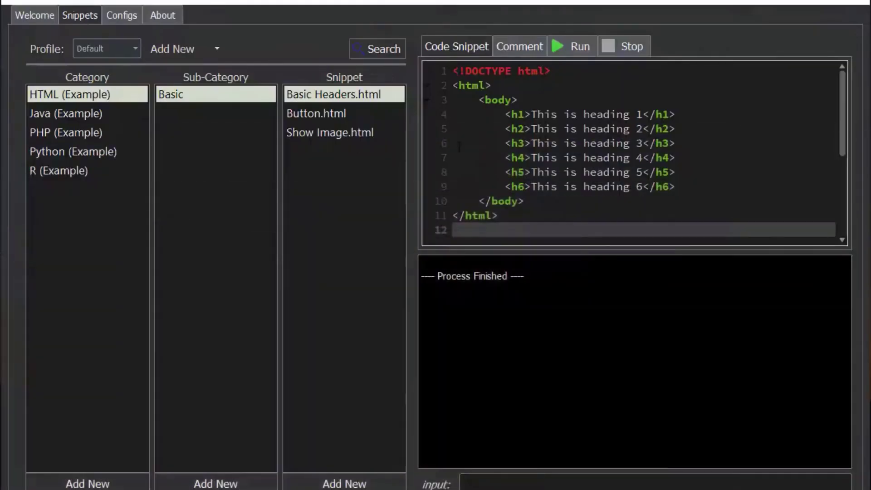
Run the Button.html and Show Image.html example snippets
left_click(315, 113)
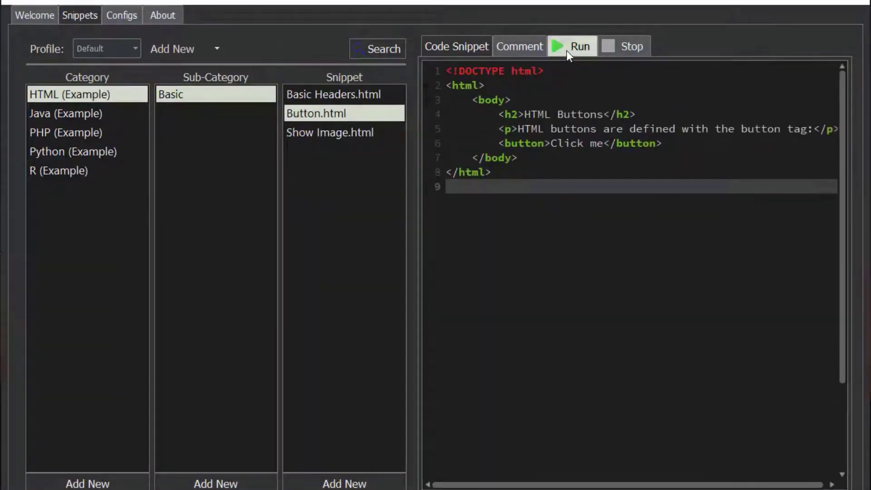
left_click(571, 46)
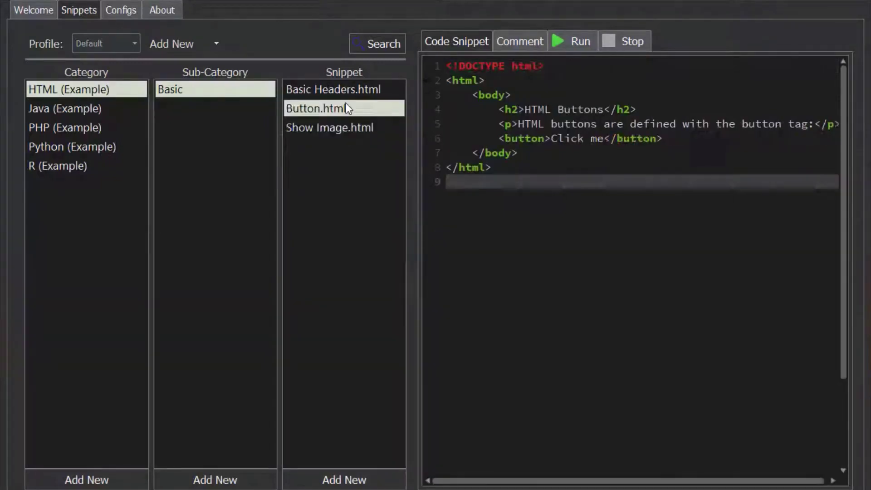
left_click(330, 127)
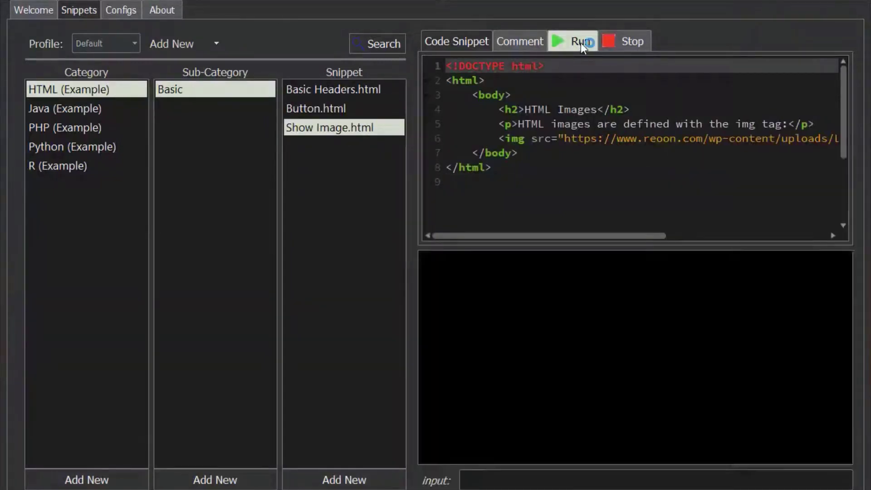
left_click(572, 40)
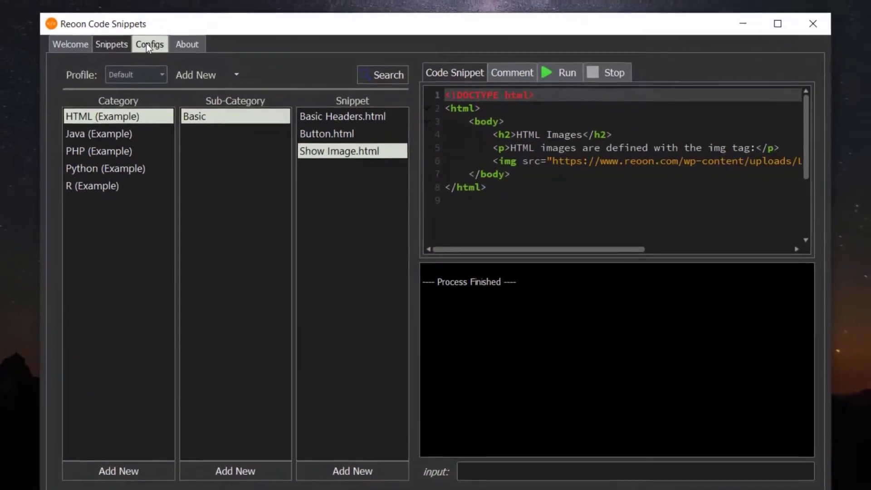
Apply the Light (Default) theme and browse the Internet Related and Basic Python sub-categories
left_click(150, 44)
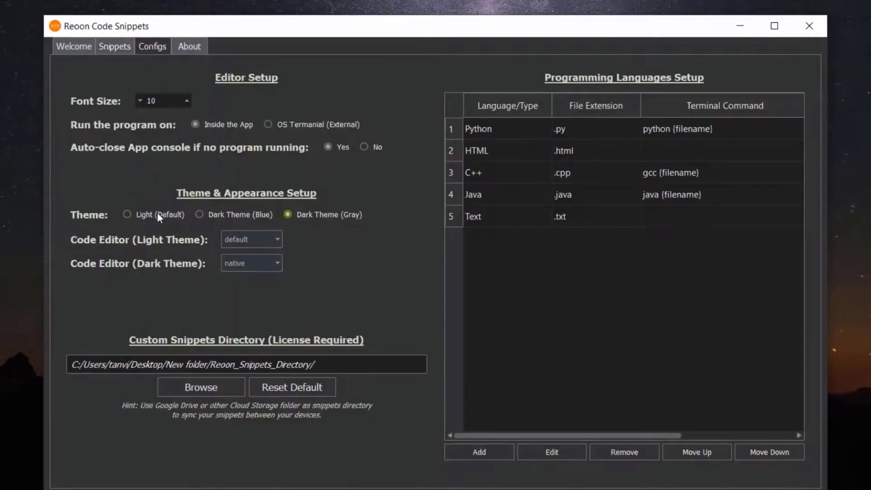
left_click(126, 214)
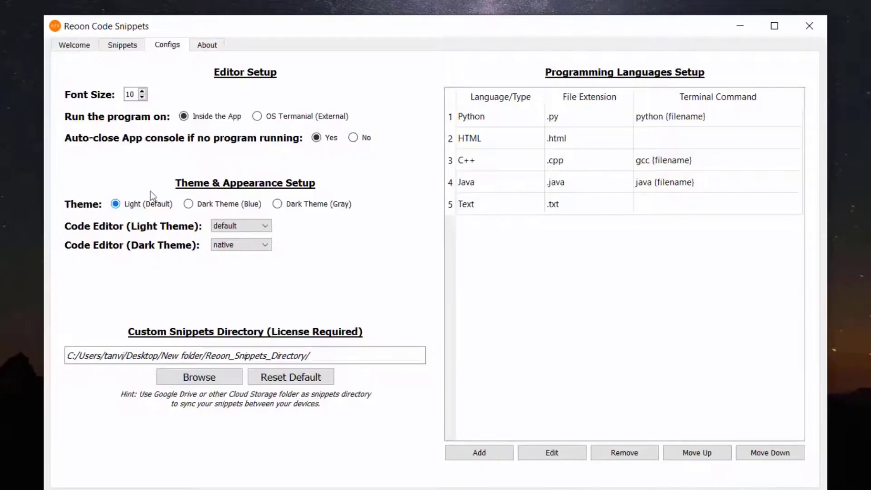
left_click(121, 45)
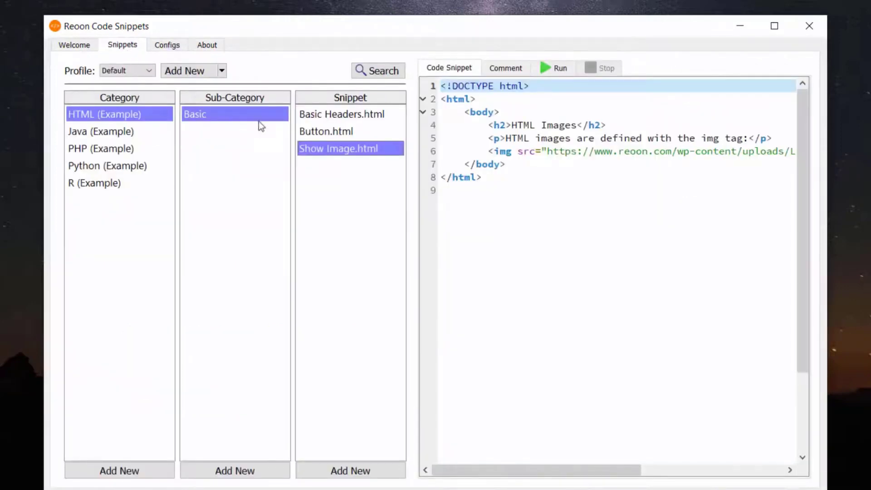
left_click(341, 114)
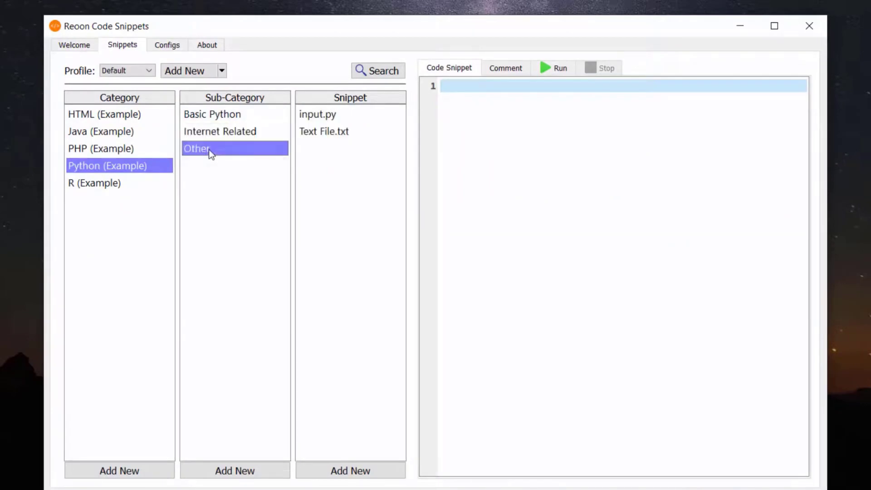
left_click(219, 131)
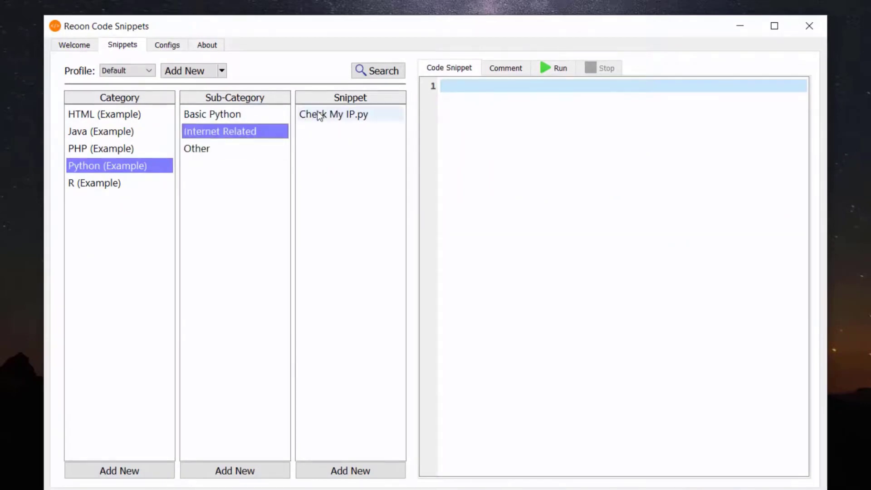
left_click(213, 114)
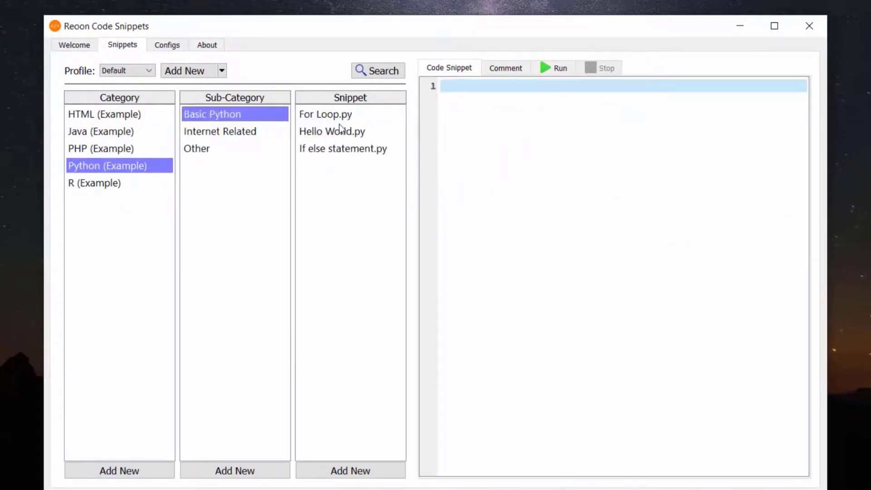
left_click(166, 45)
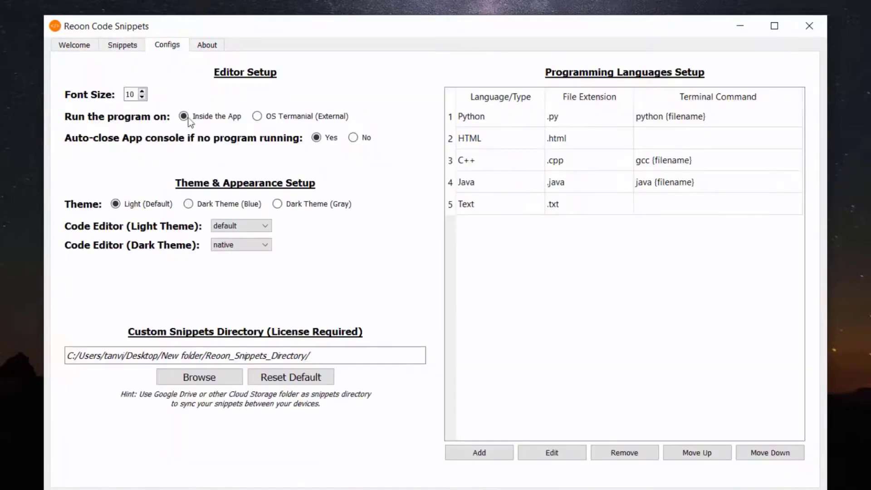
Apply Dark Theme (Blue) and view Hello World.py and If else statement.py
left_click(198, 218)
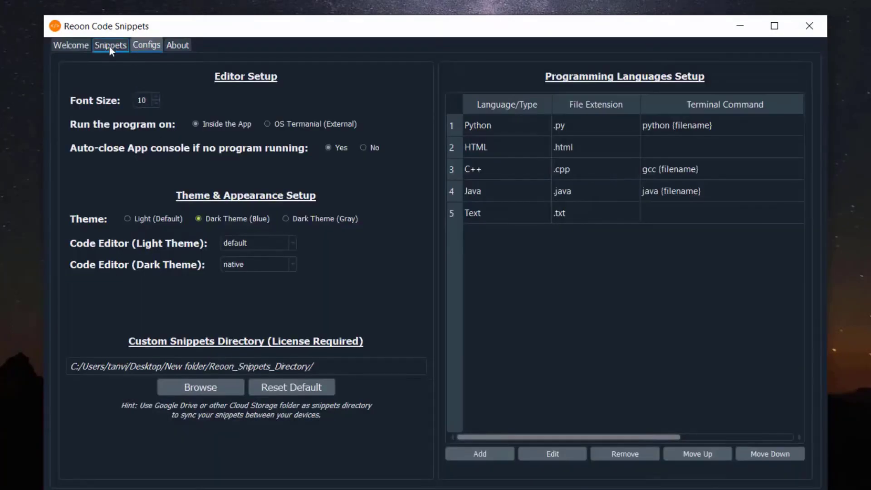
left_click(110, 45)
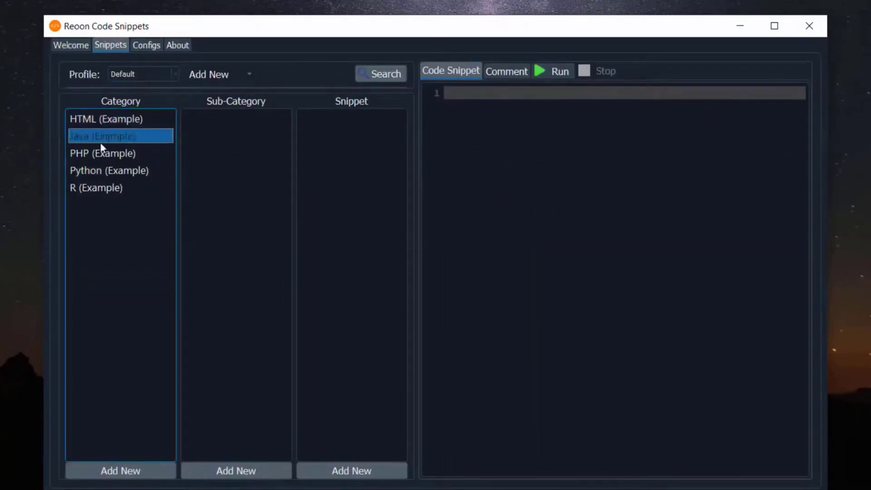
left_click(108, 165)
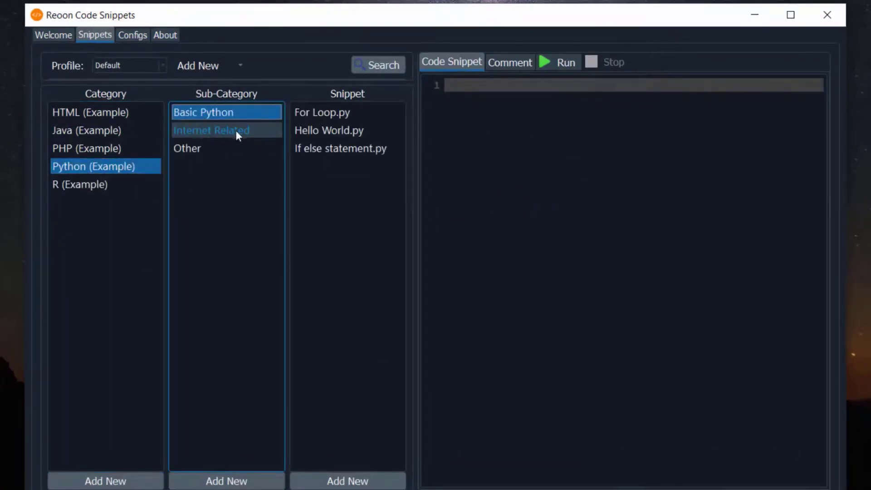
left_click(329, 130)
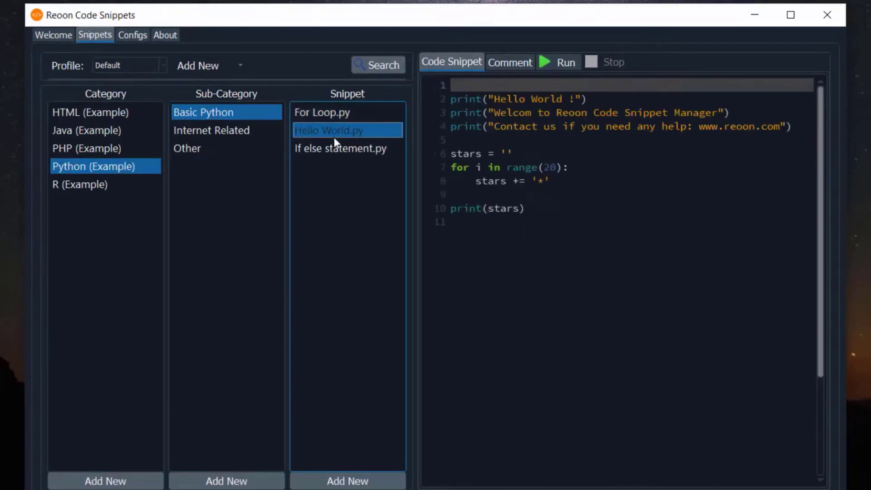
left_click(340, 148)
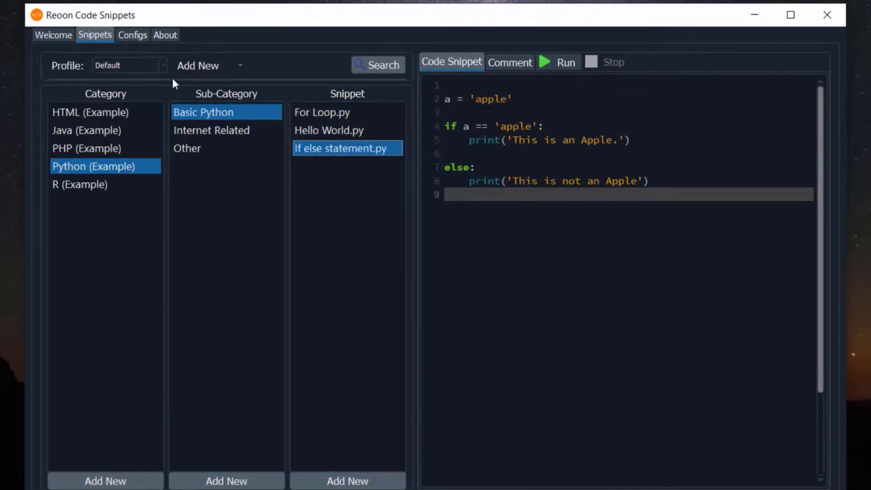
left_click(132, 35)
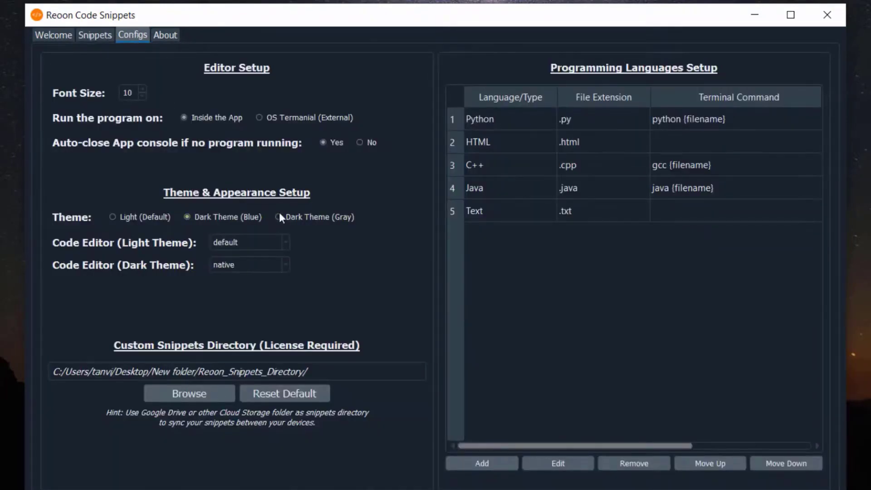
Apply Dark Theme (Gray) and view For Loop.py and If else statement.py
left_click(94, 35)
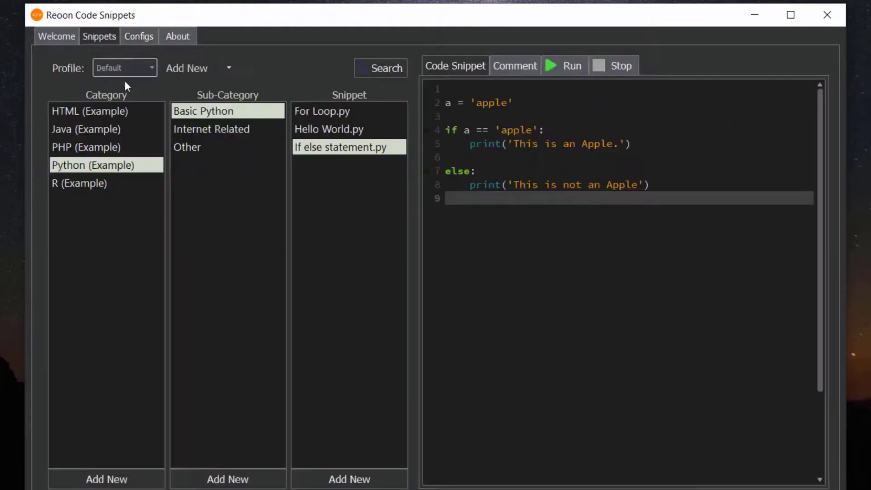
left_click(321, 111)
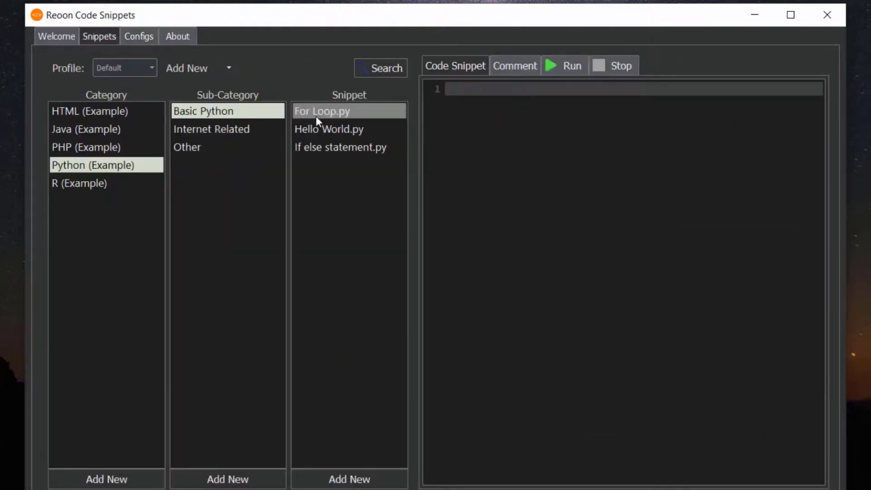
left_click(341, 147)
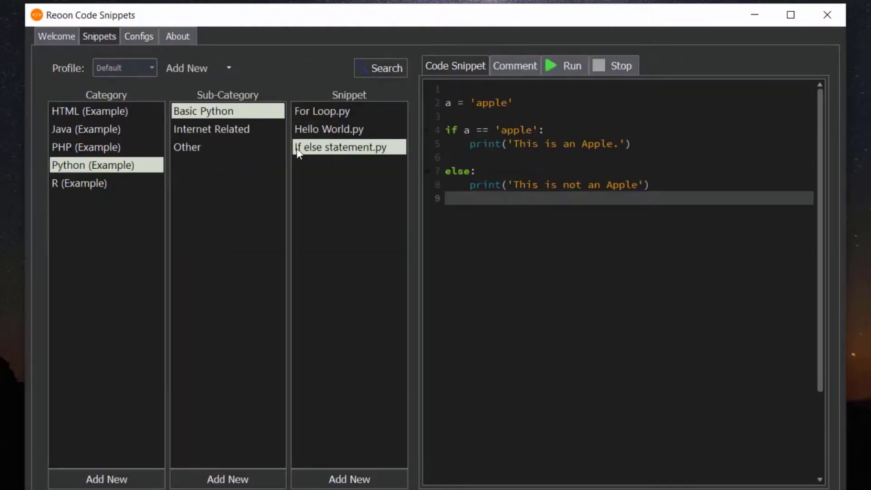
left_click(139, 36)
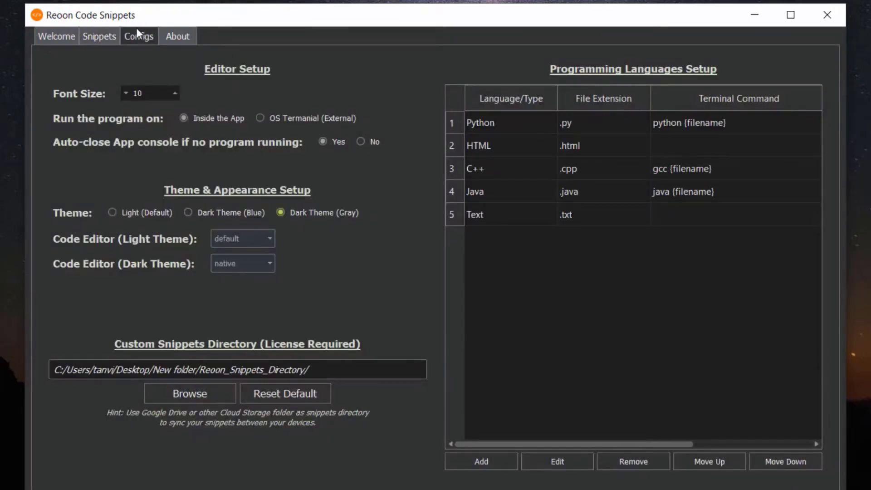